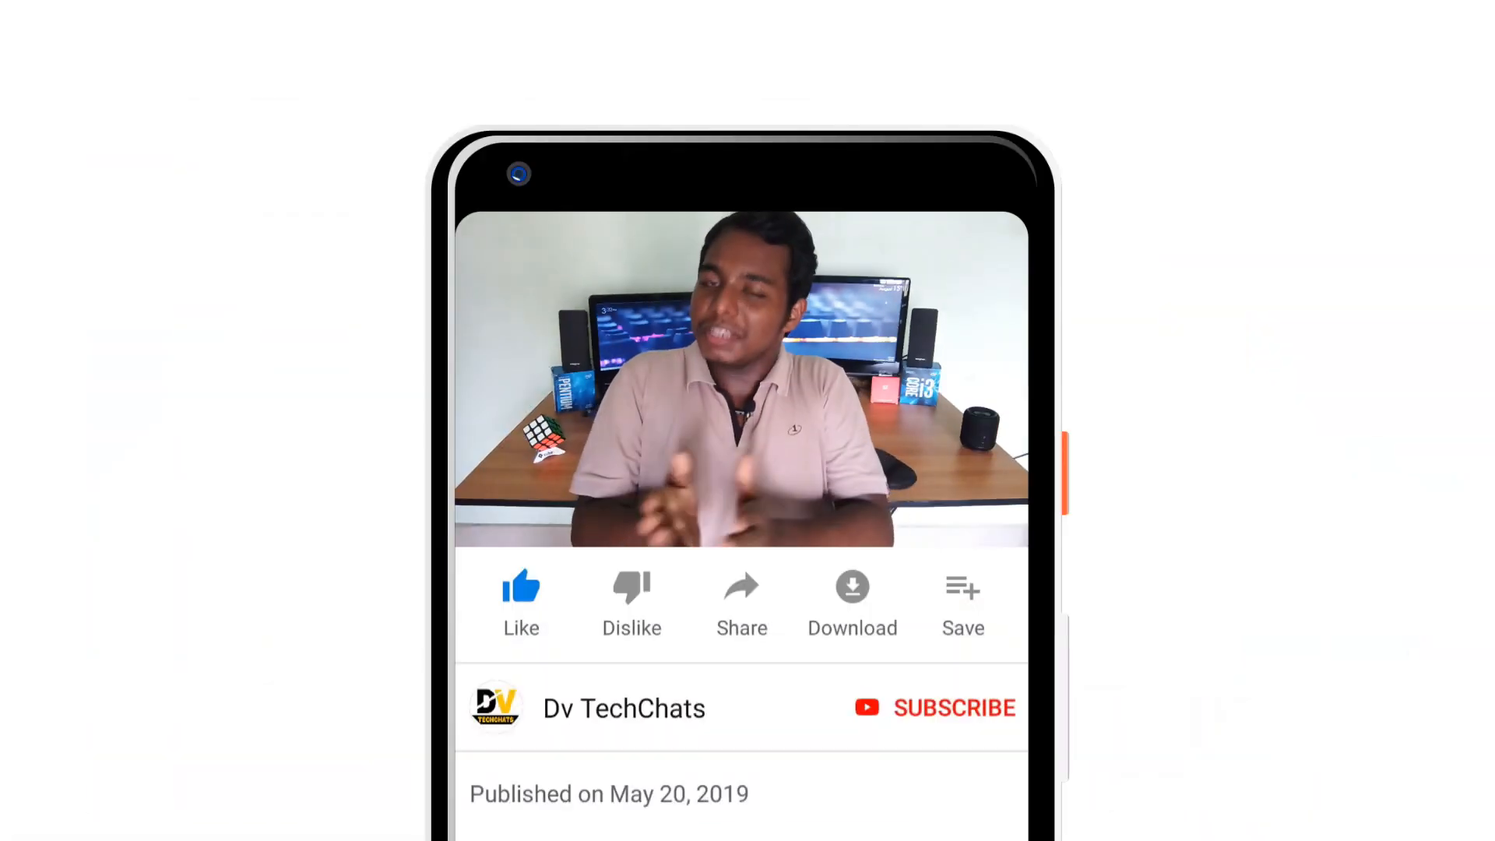
# - Scroll the APKMirror page and download the WhatsApp Messenger 2.19.222 beta APK
pyautogui.click(953, 708)
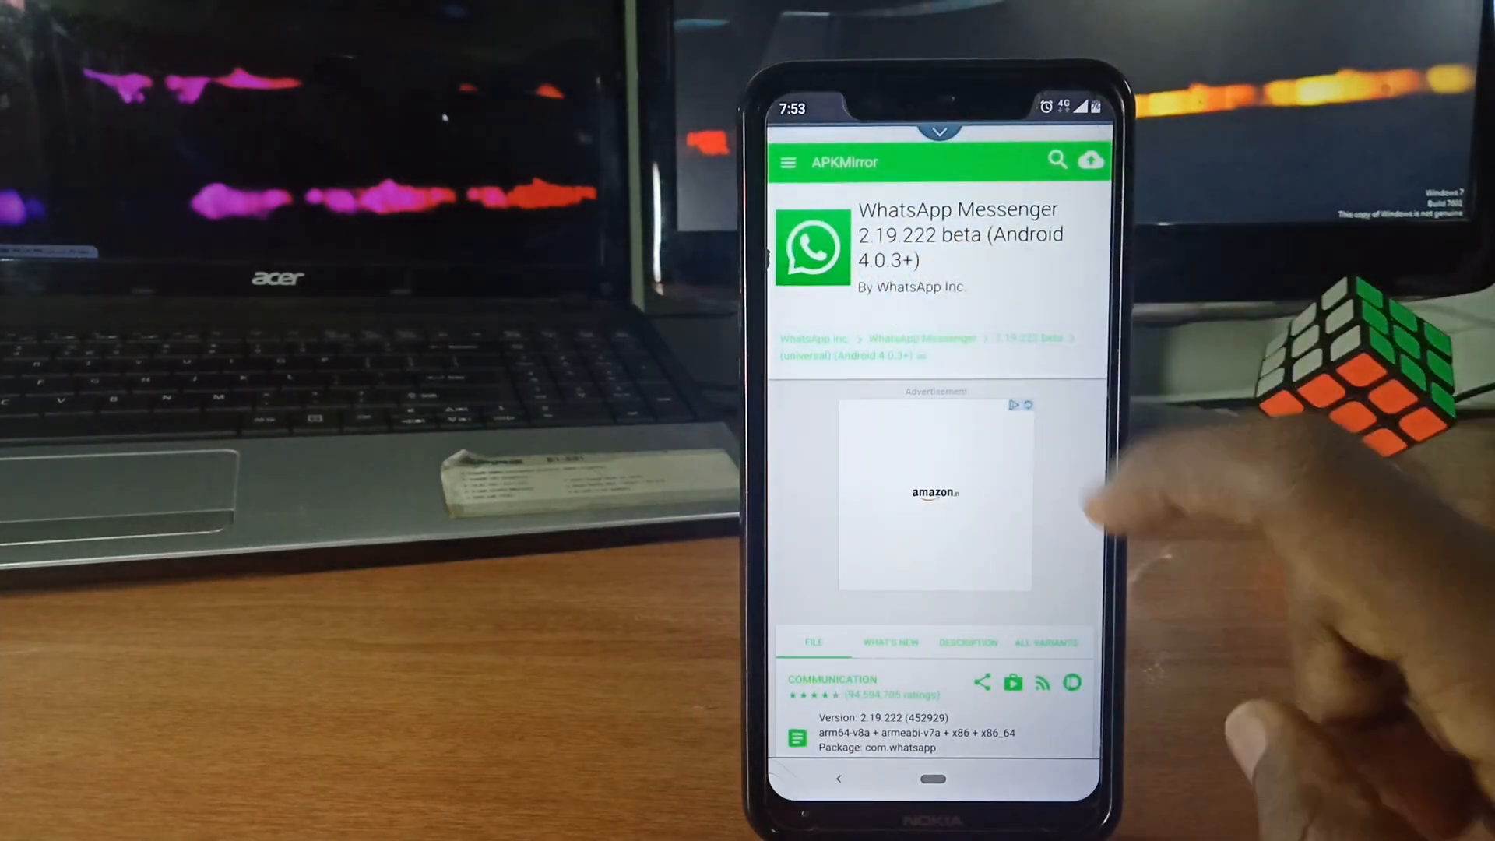
pyautogui.scroll(-3)
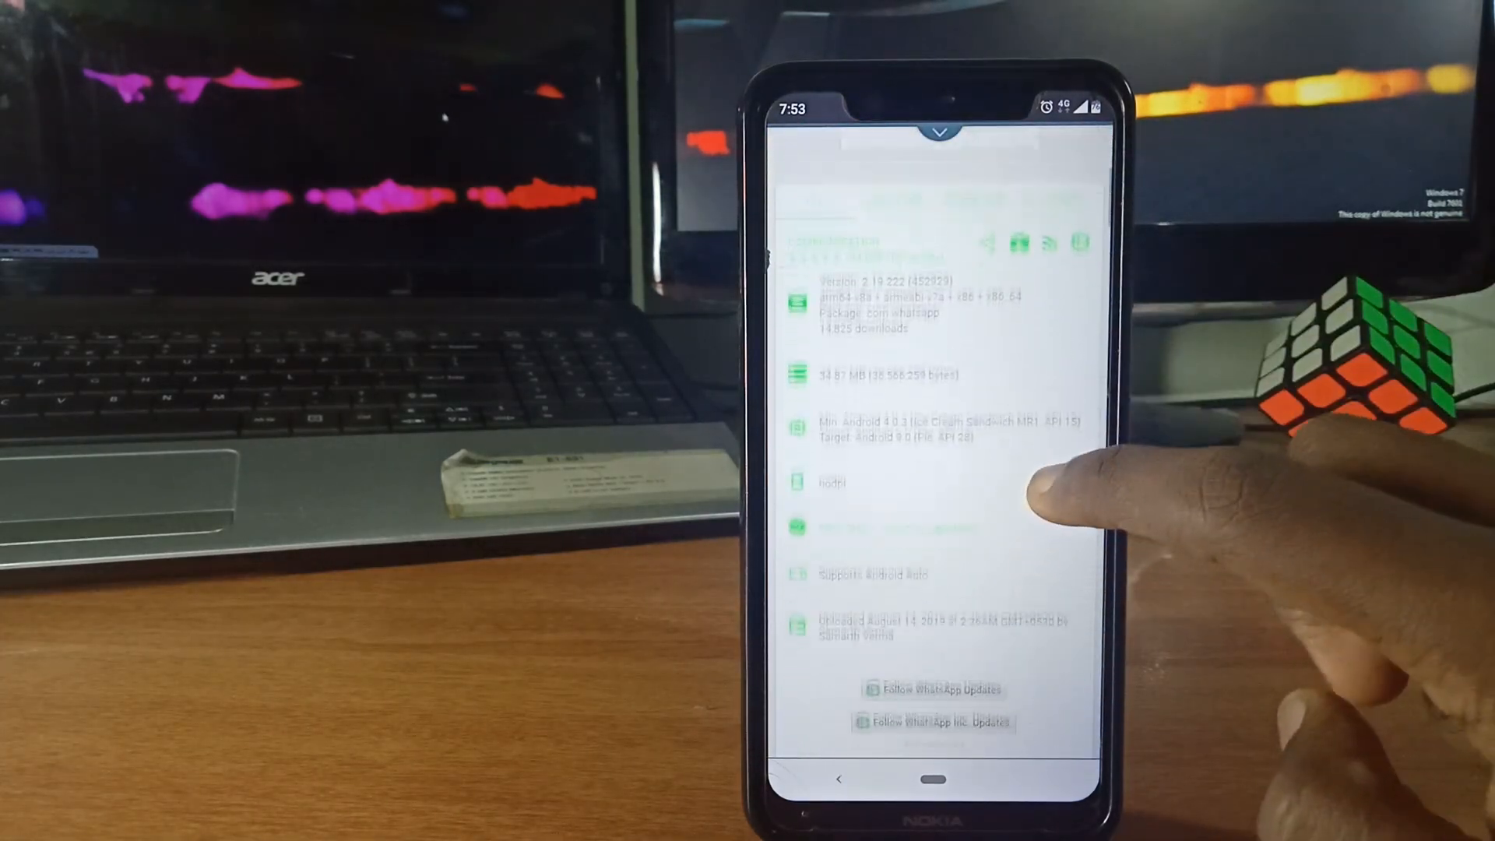
pyautogui.scroll(-3)
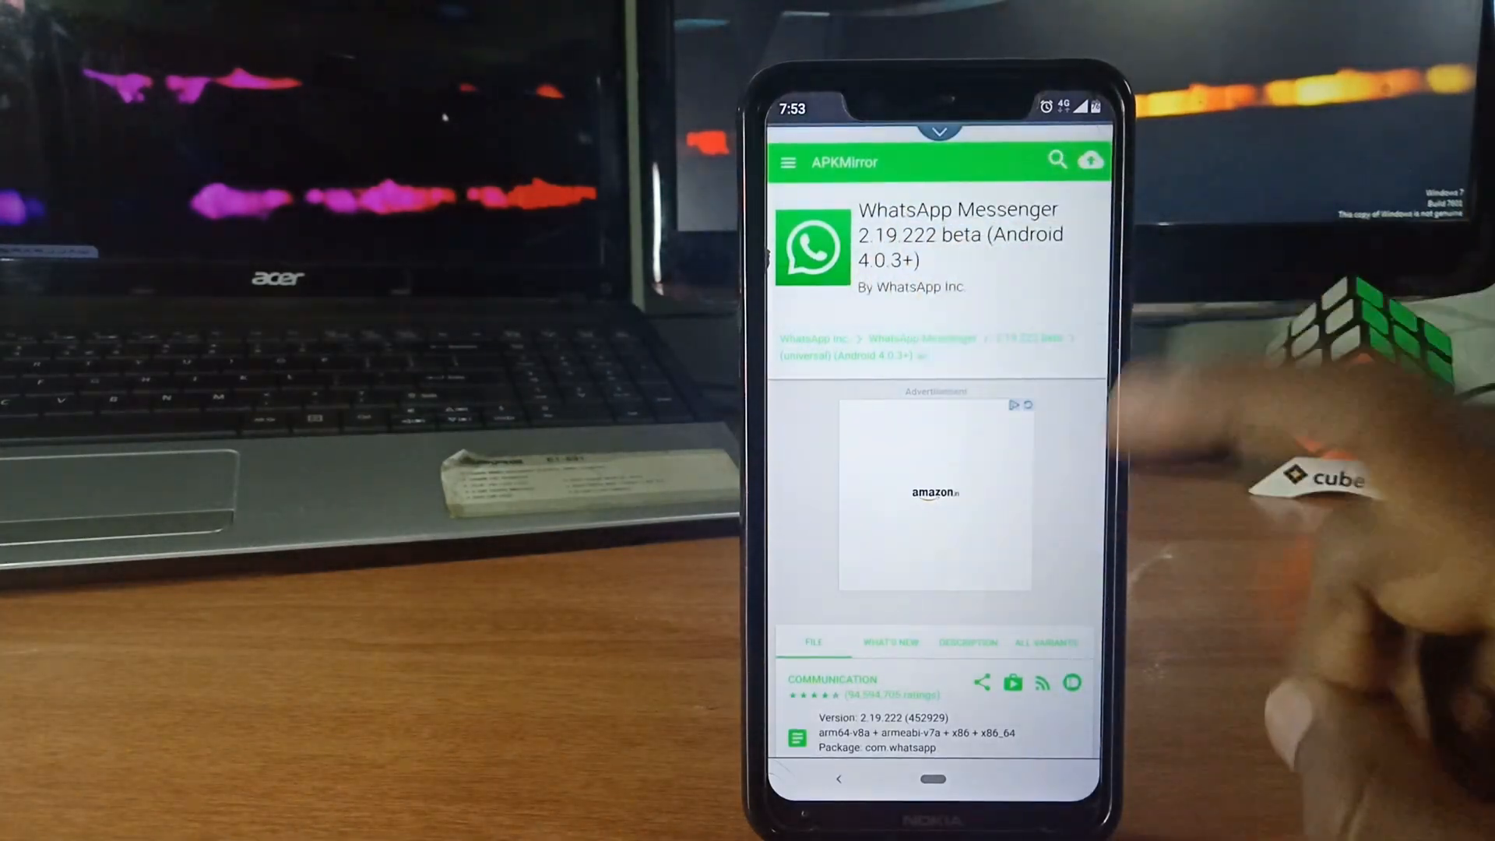
pyautogui.scroll(-3)
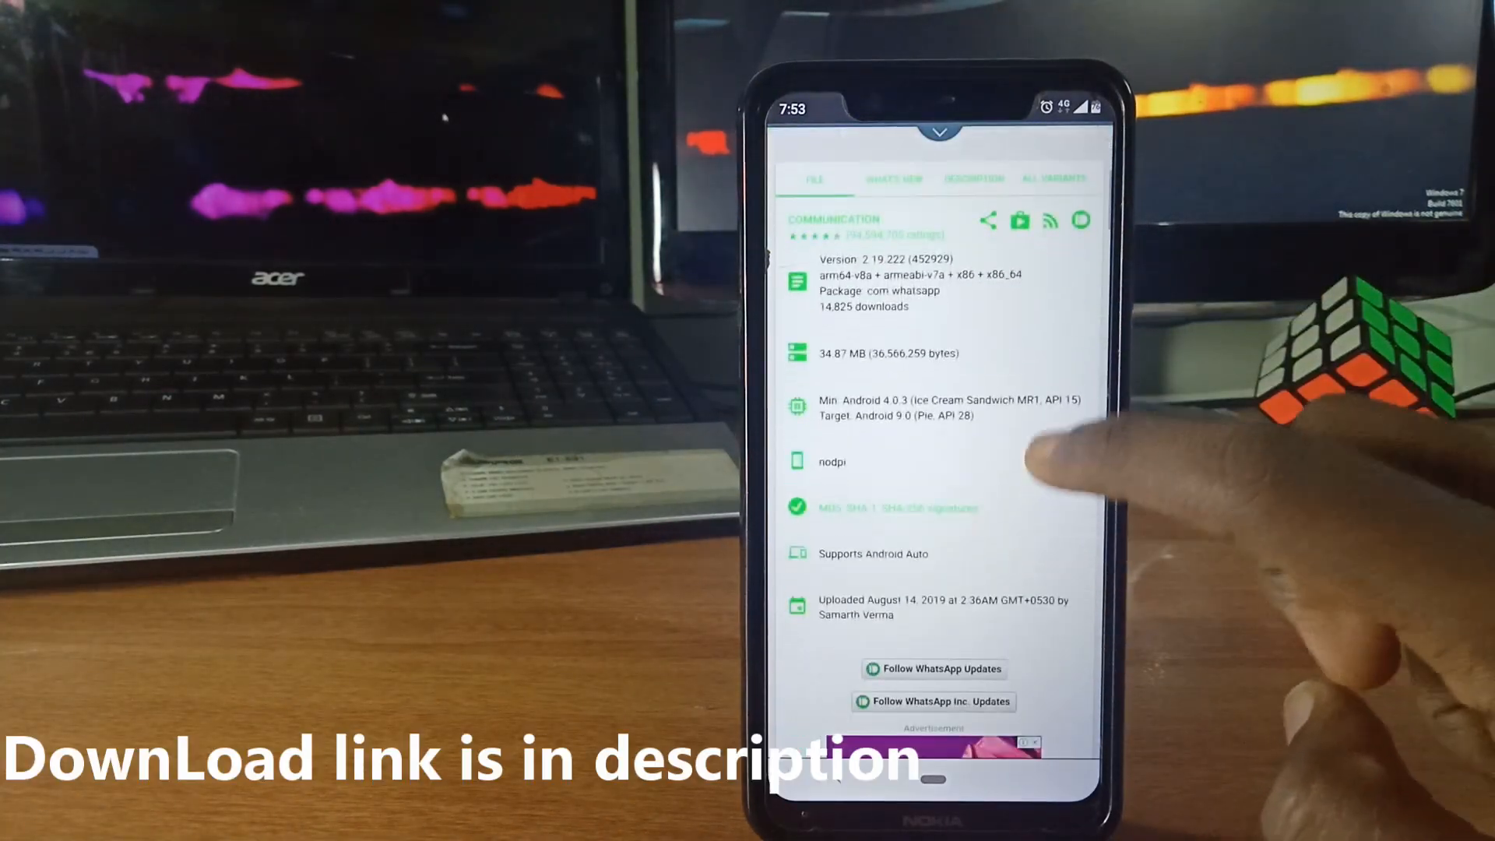
pyautogui.scroll(-3)
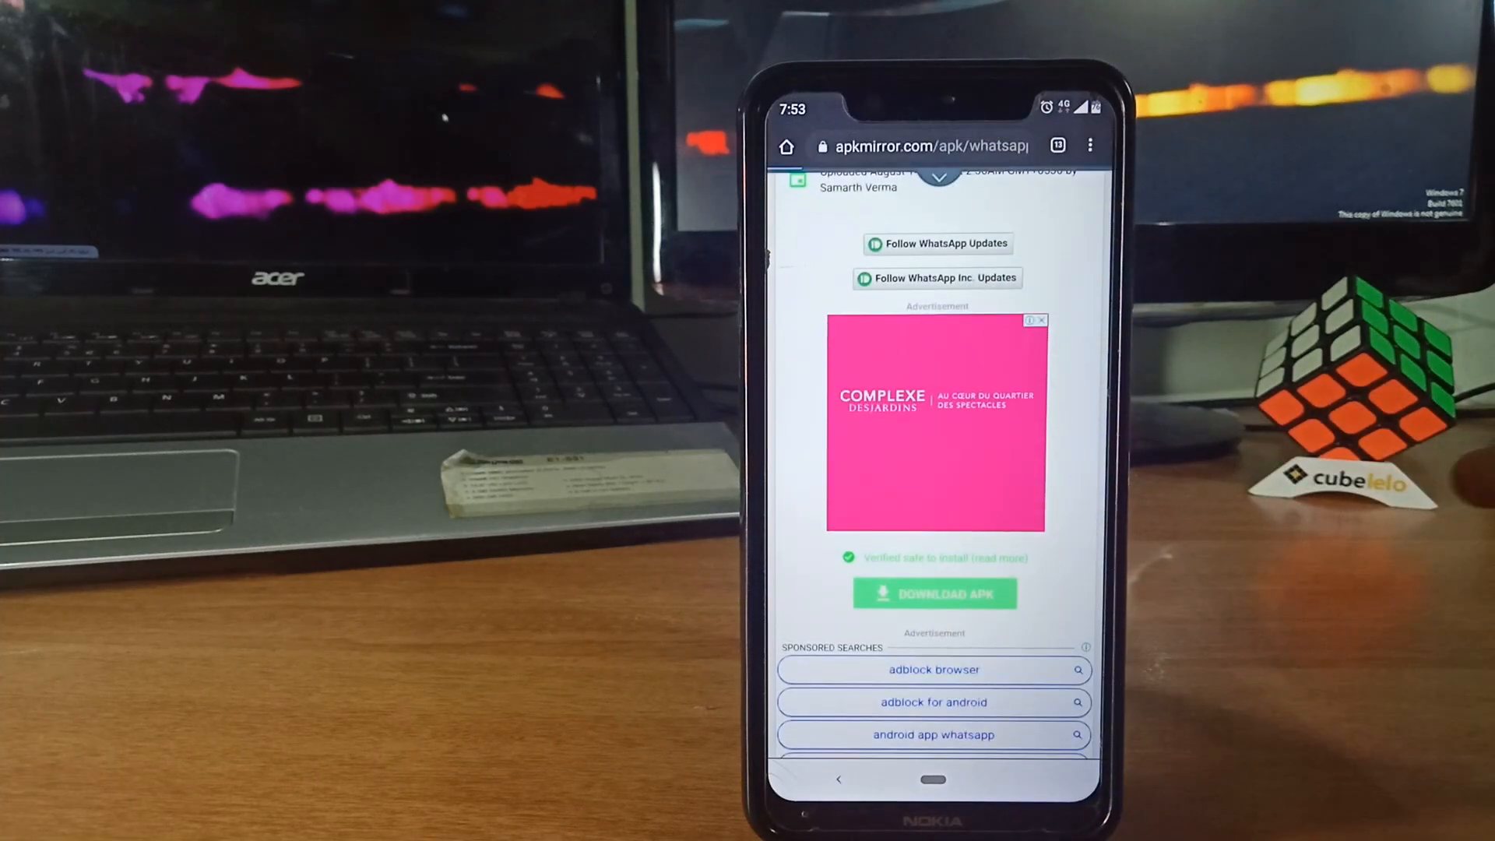
pyautogui.click(934, 594)
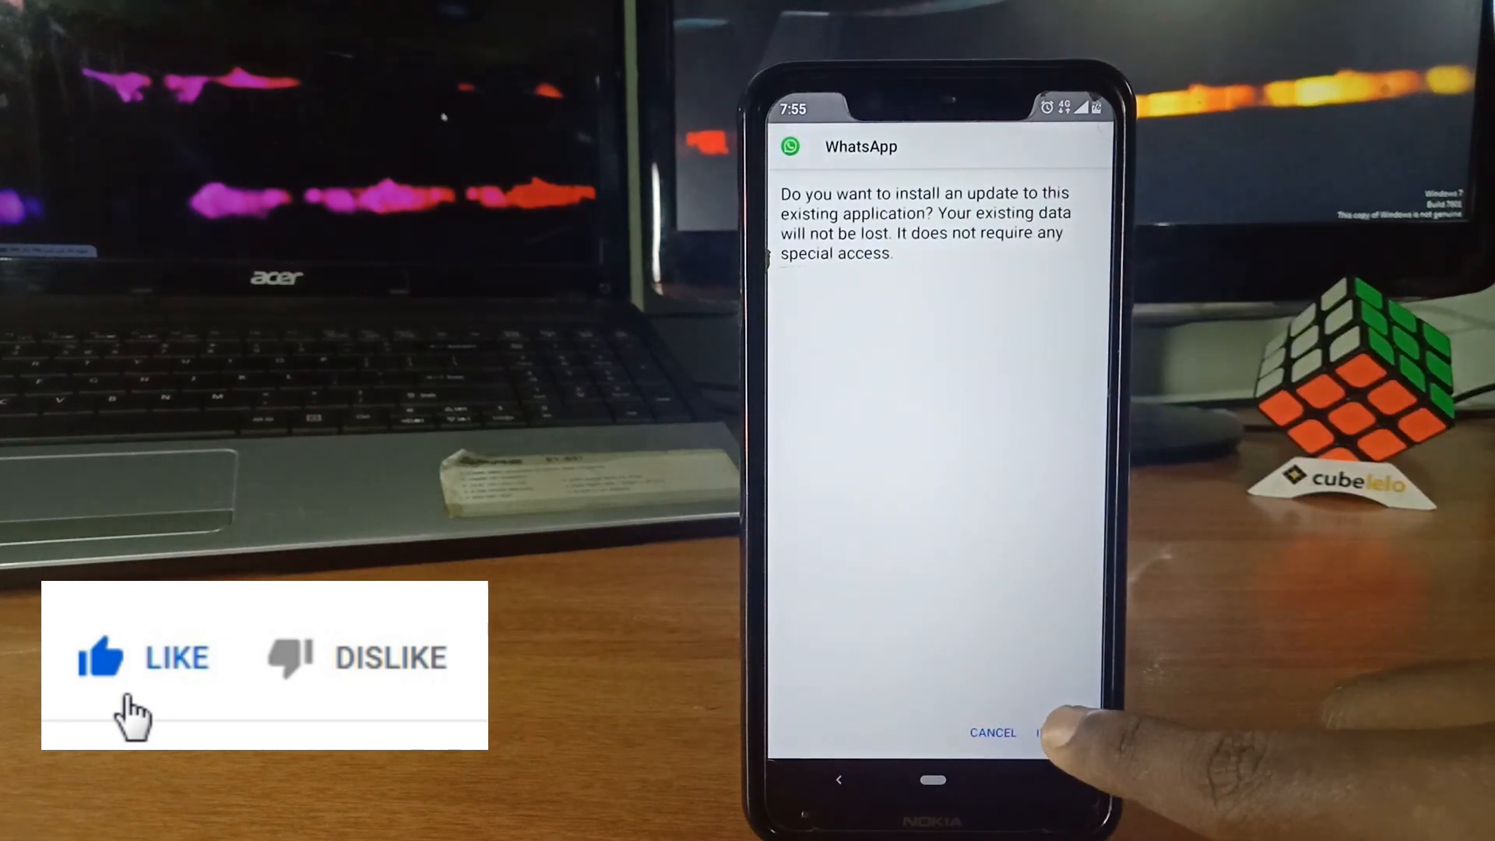
# - Install the WhatsApp 2.19.222 beta update and open WhatsApp Settings
pyautogui.click(1058, 733)
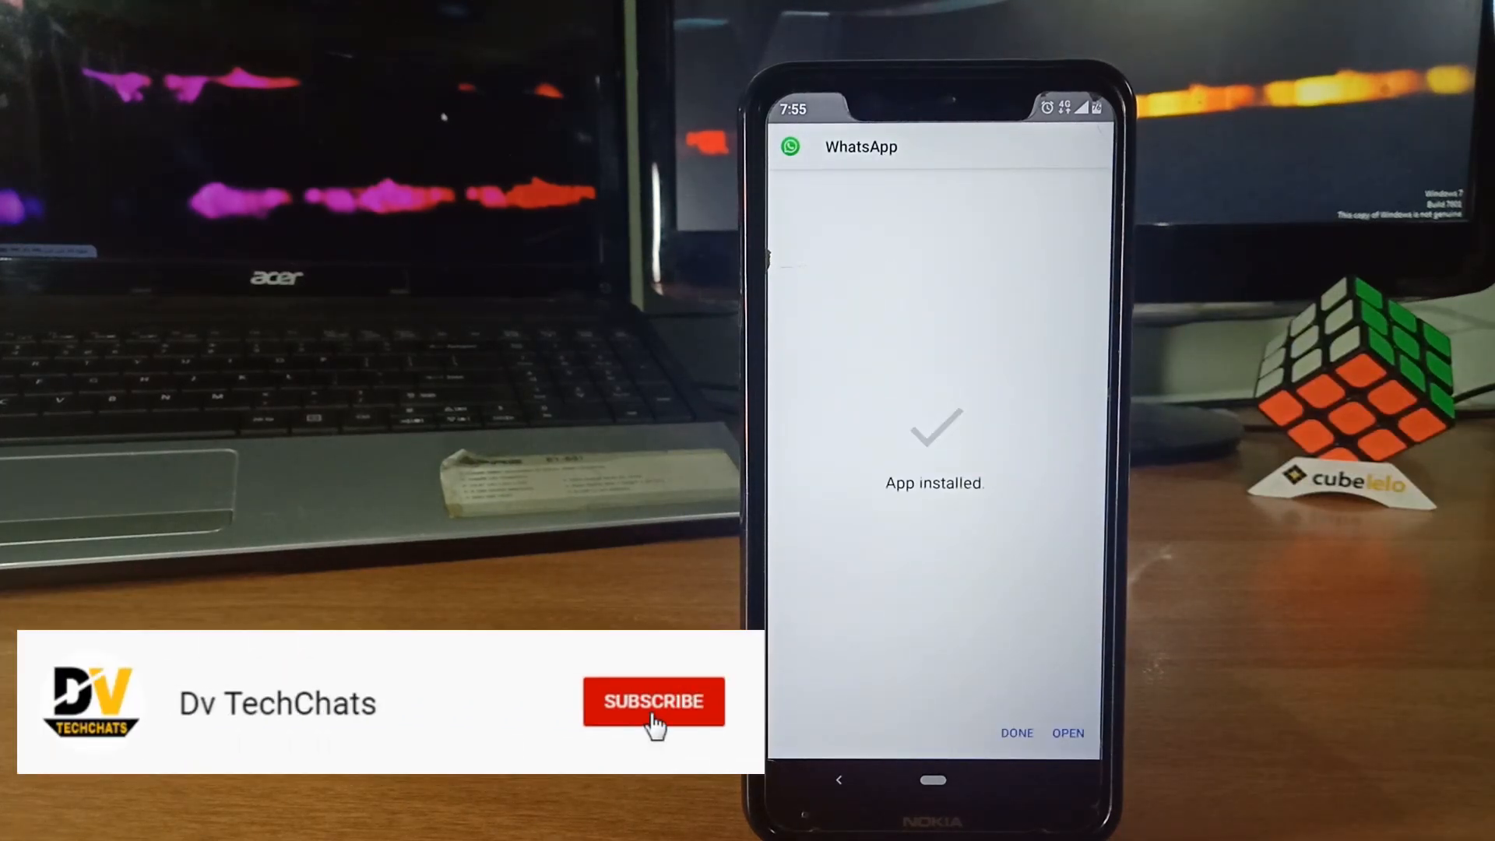
pyautogui.click(653, 701)
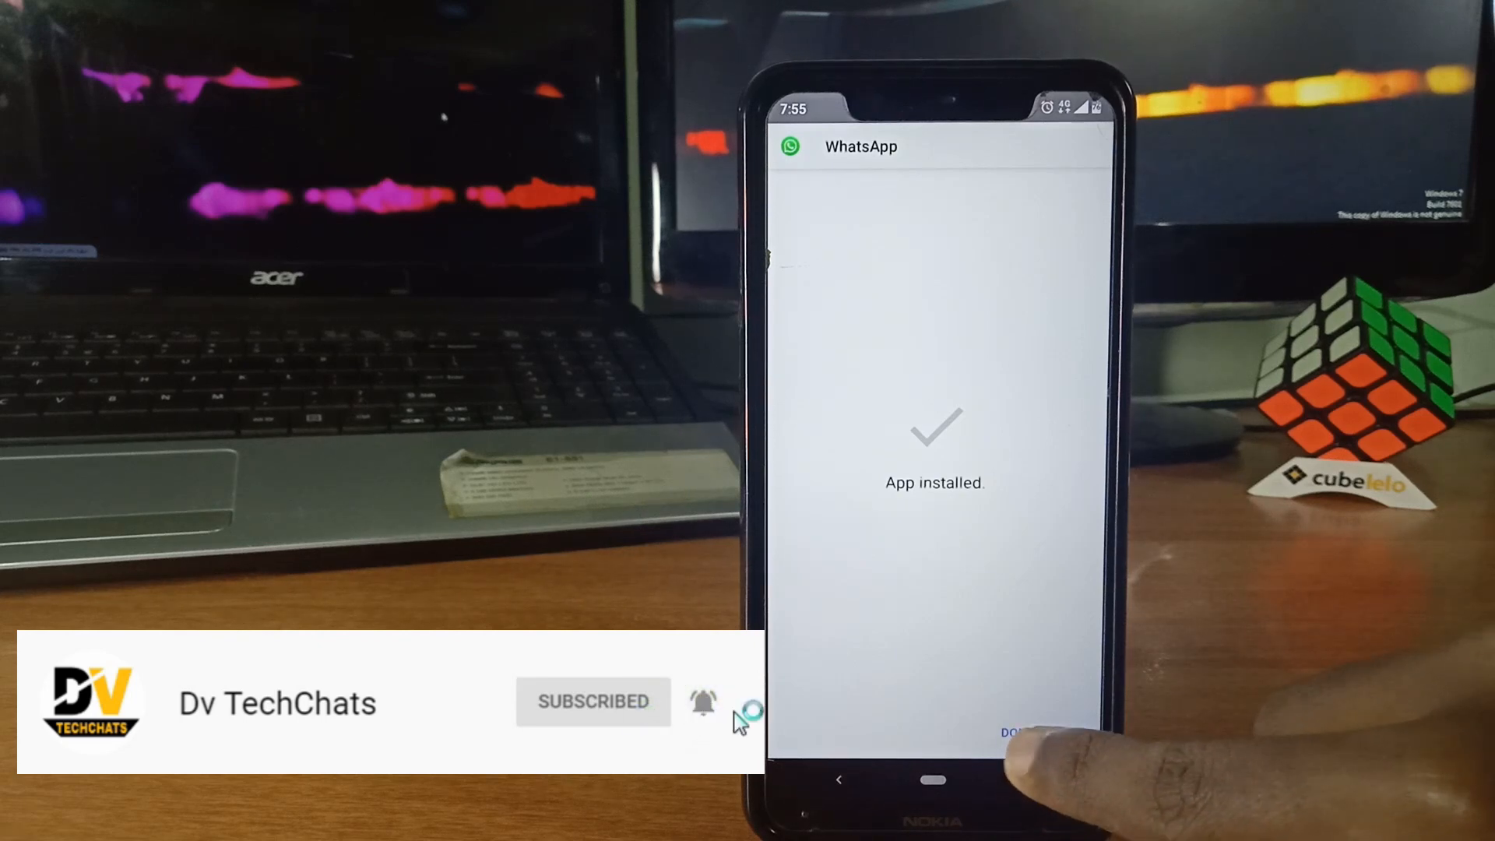
pyautogui.click(1021, 732)
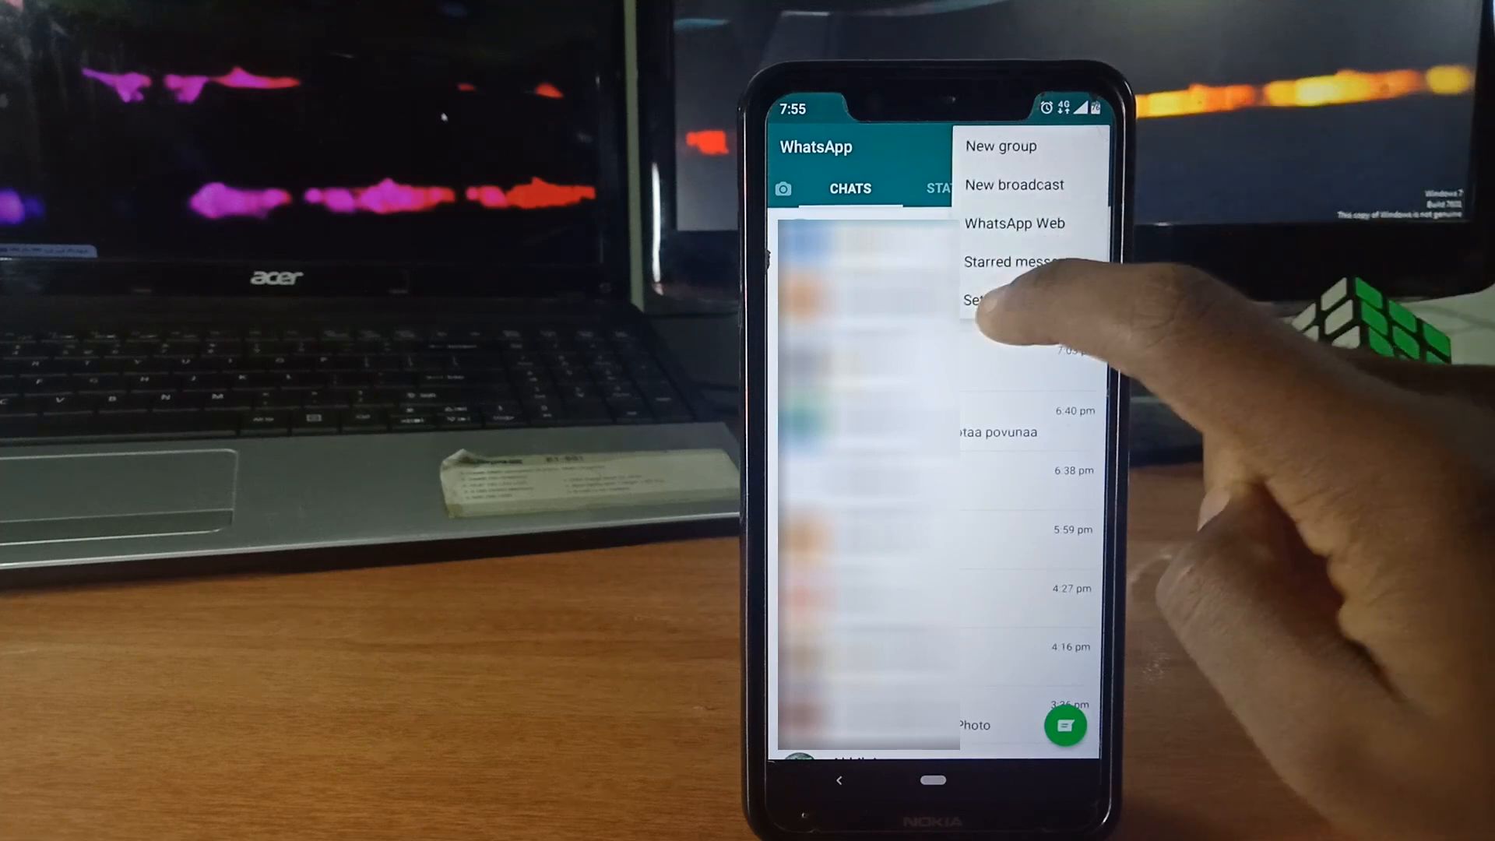
pyautogui.click(977, 301)
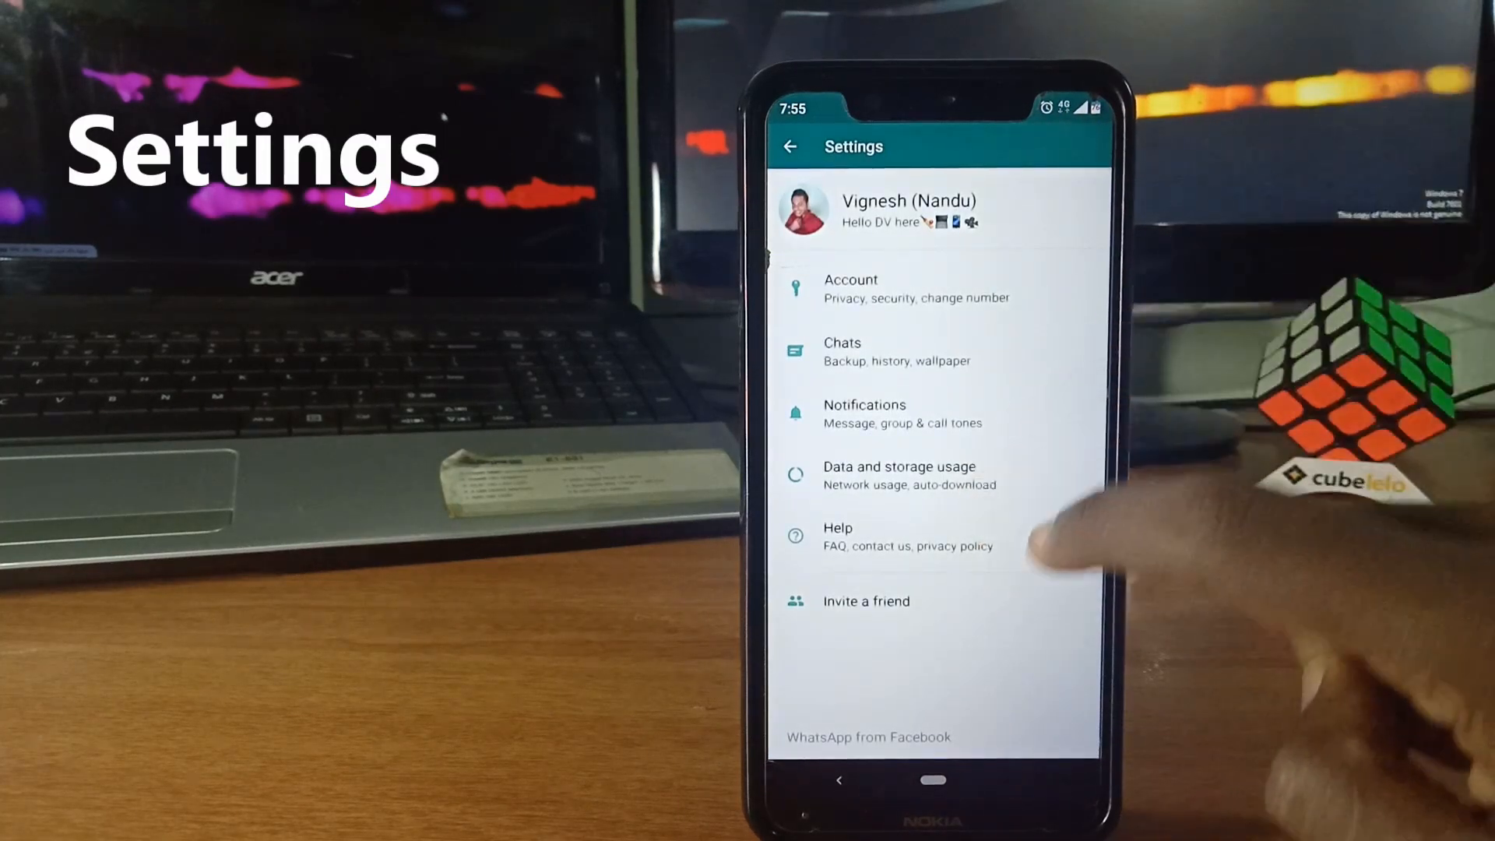
# - Navigate through Account > Privacy to the Fingerprint lock settings
pyautogui.click(850, 286)
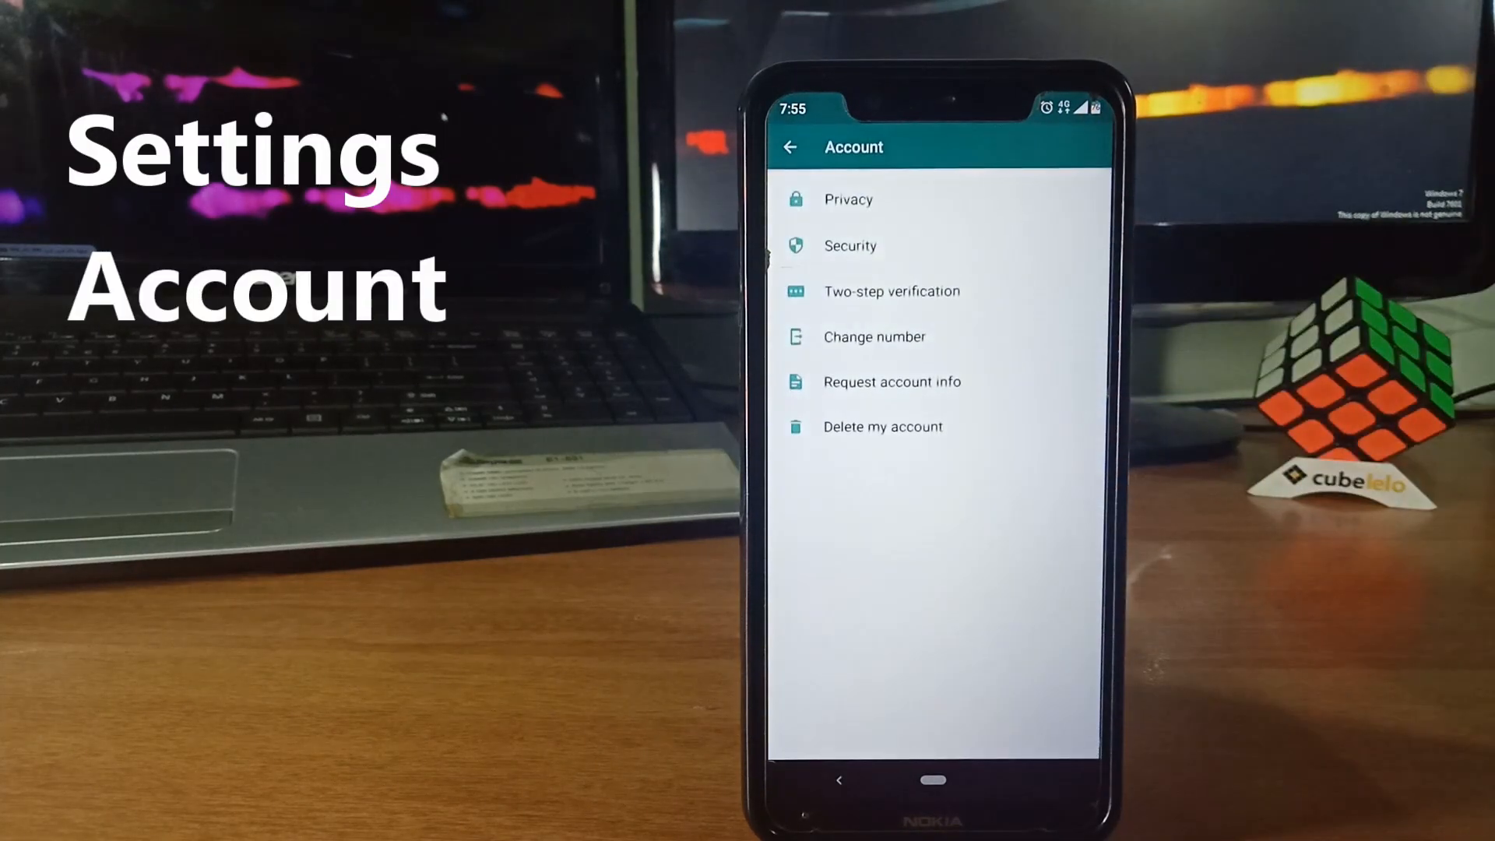
pyautogui.click(848, 198)
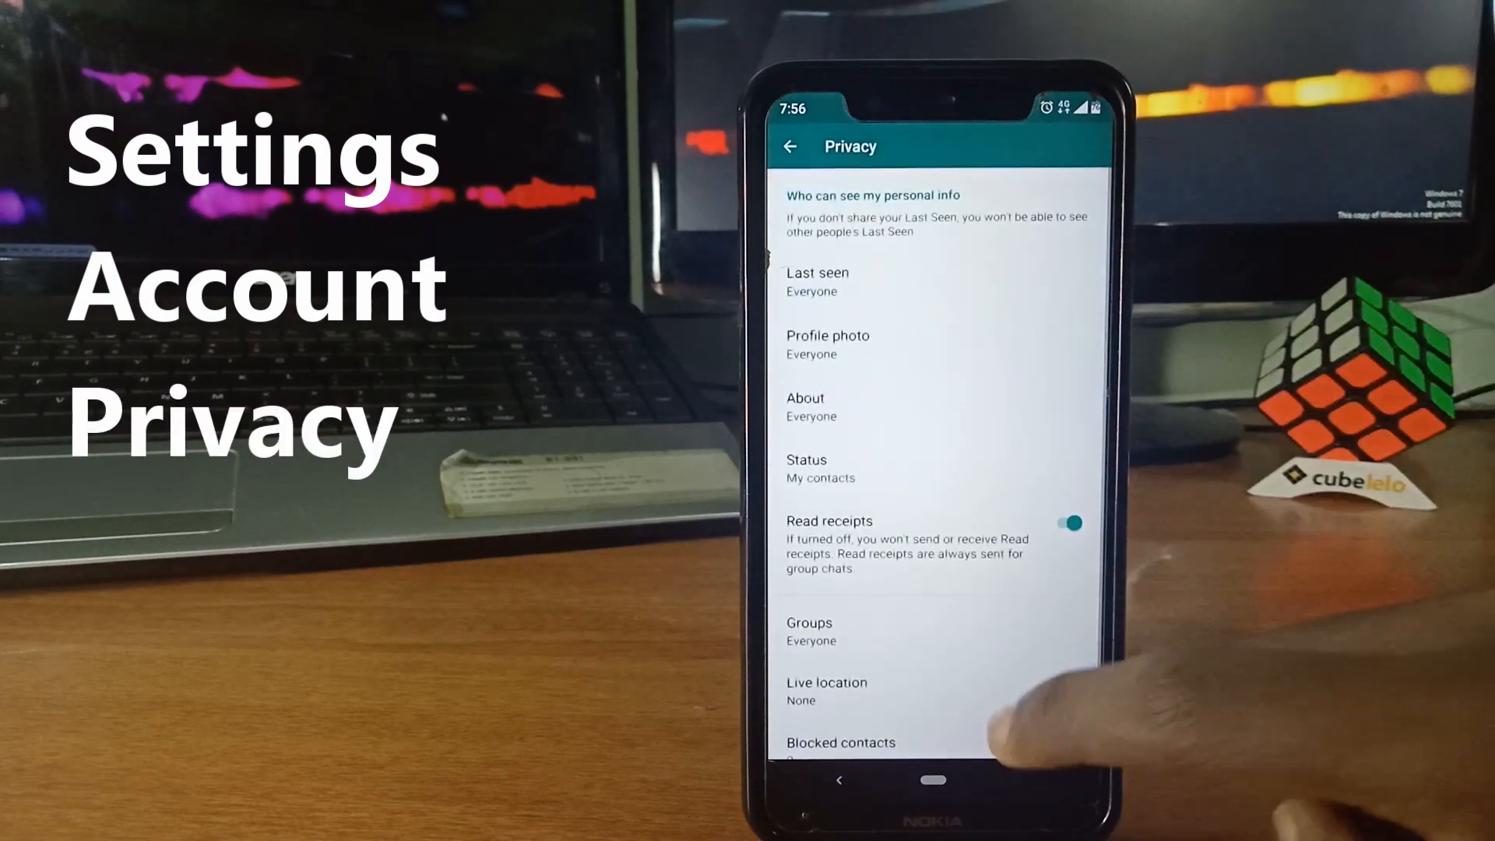
pyautogui.scroll(-3)
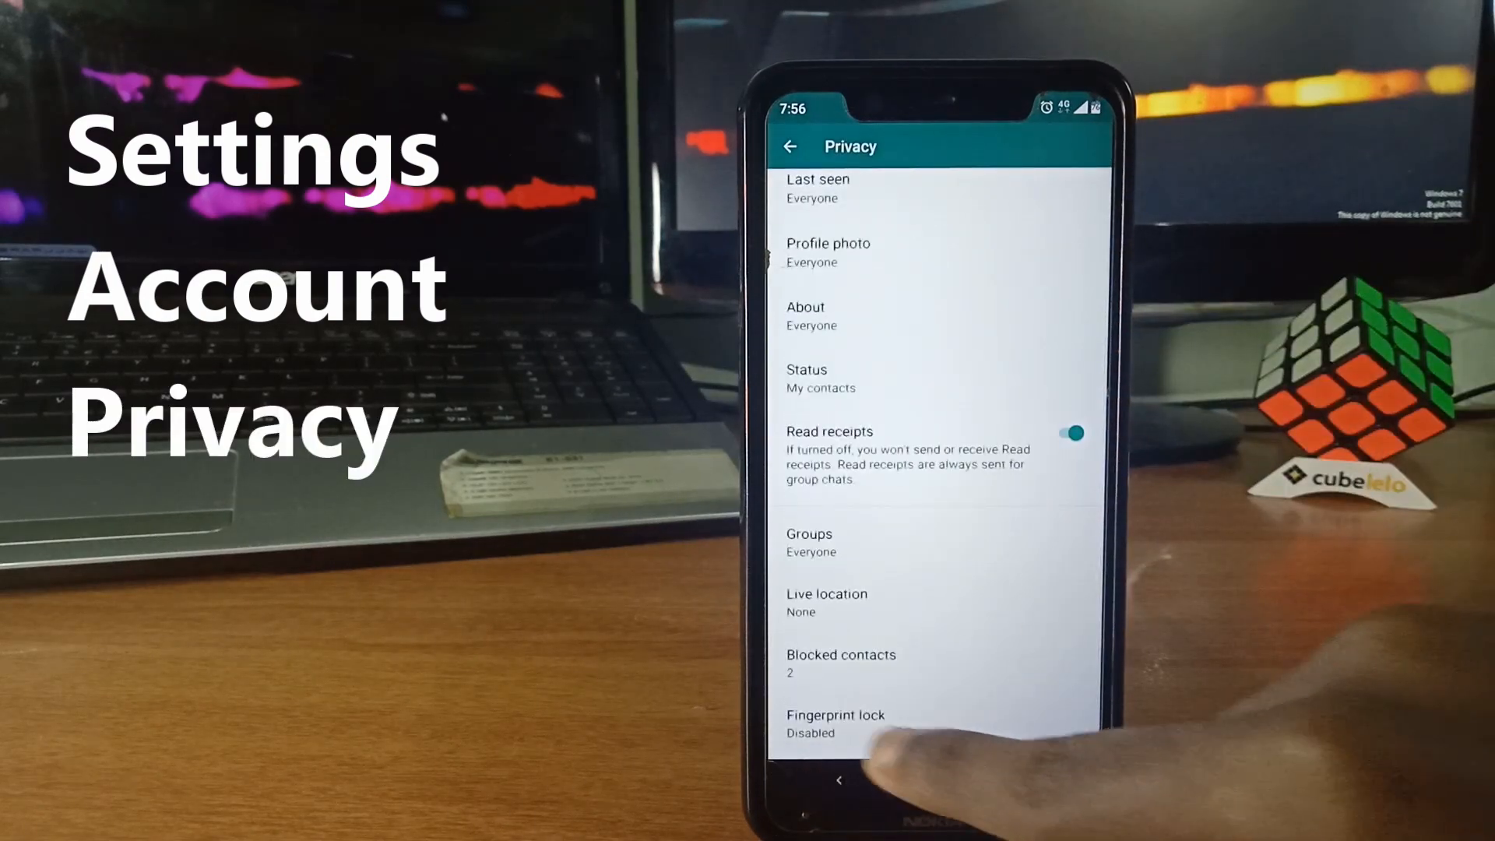
pyautogui.click(836, 723)
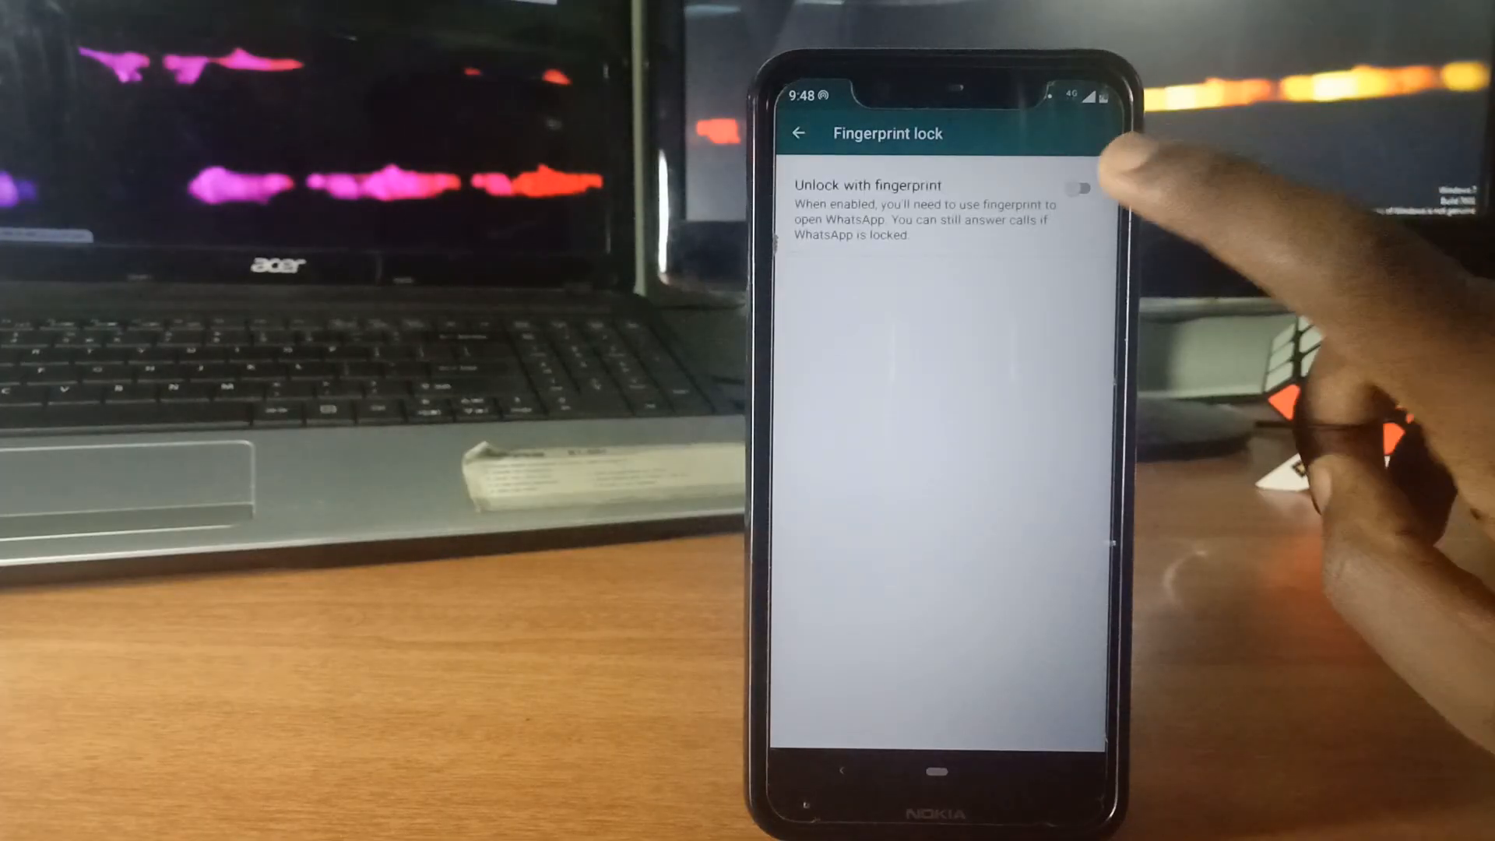
# - Enable Unlock with fingerprint and set Automatically lock to Immediately
pyautogui.click(1079, 189)
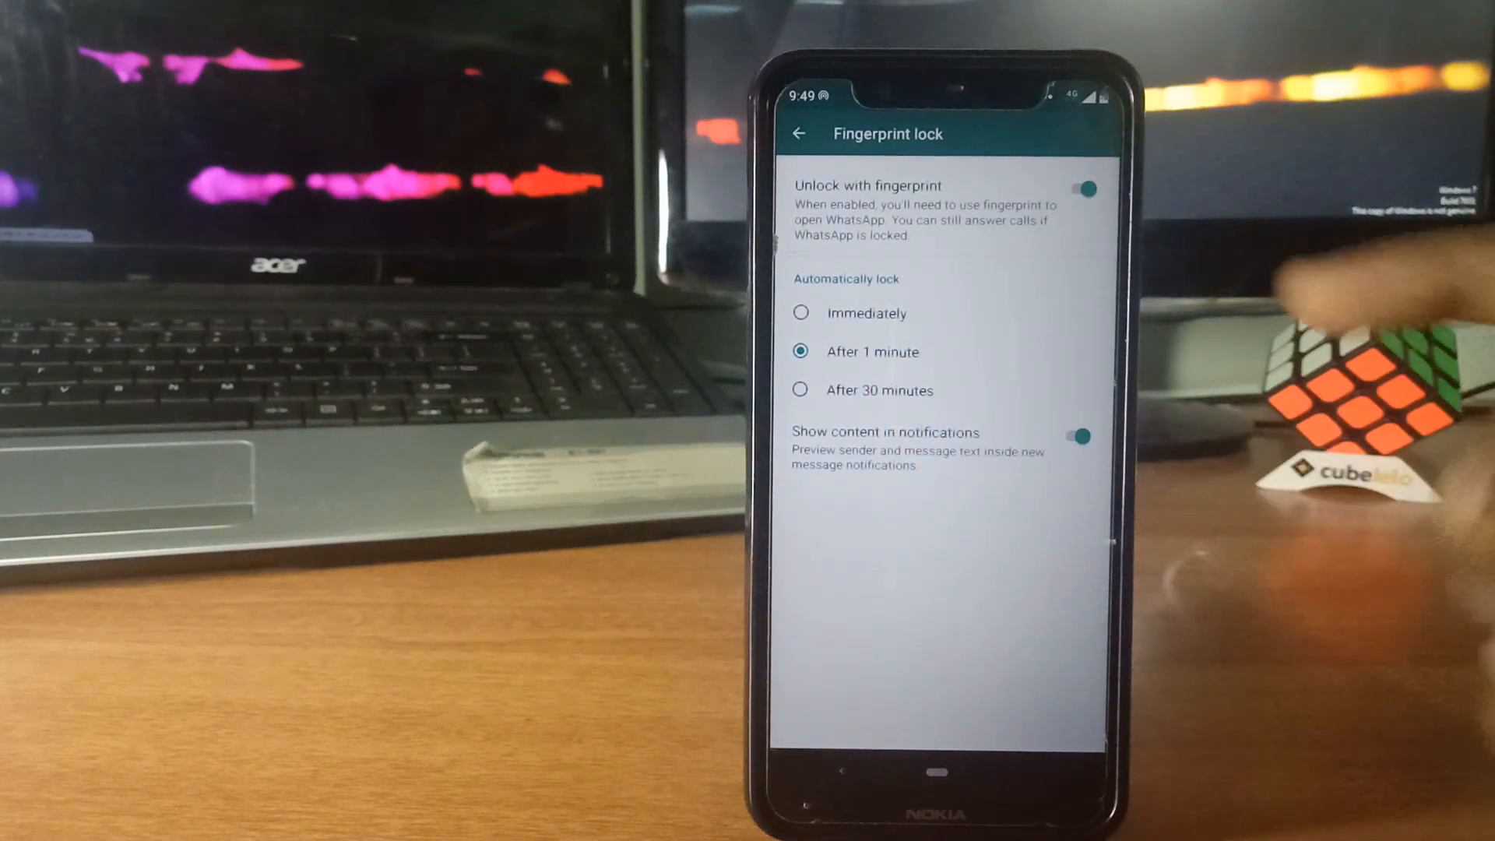
pyautogui.click(800, 313)
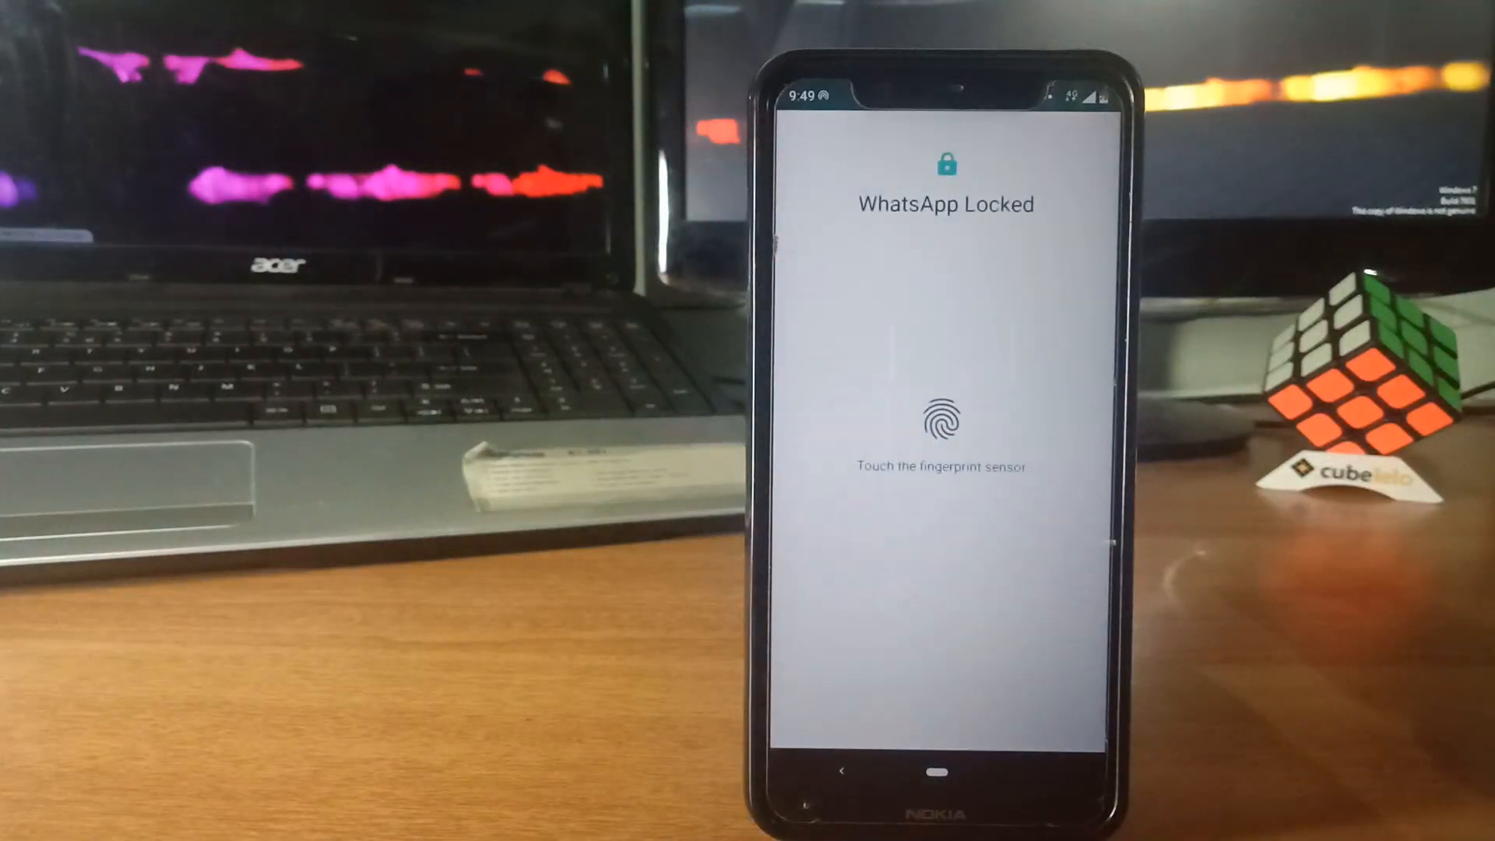
# - Launch WhatsApp, unlock by fingerprint, then exit and relaunch to see WhatsApp Locked
pyautogui.click(945, 420)
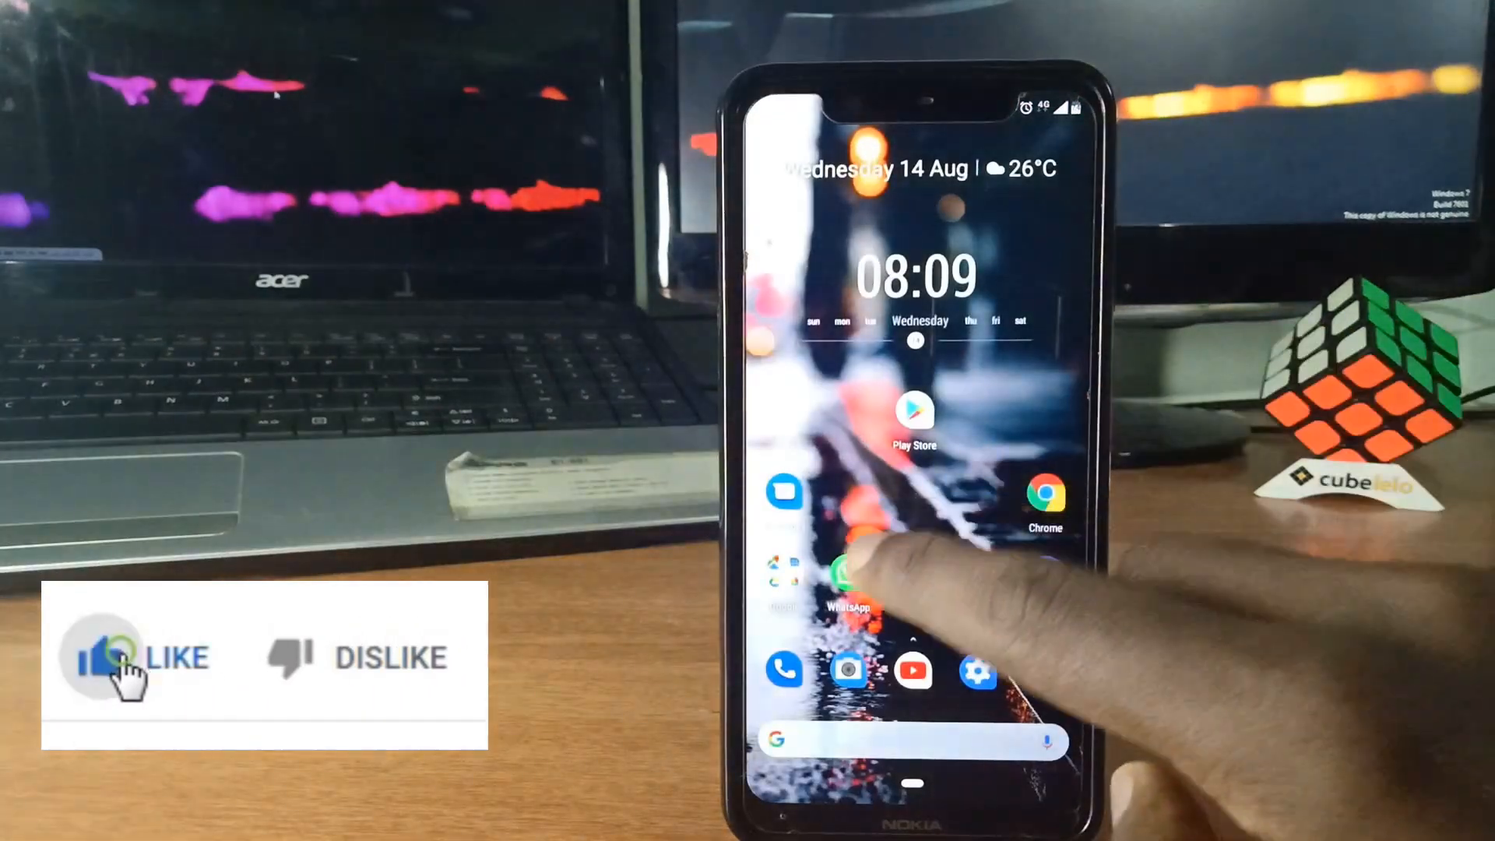
pyautogui.click(843, 582)
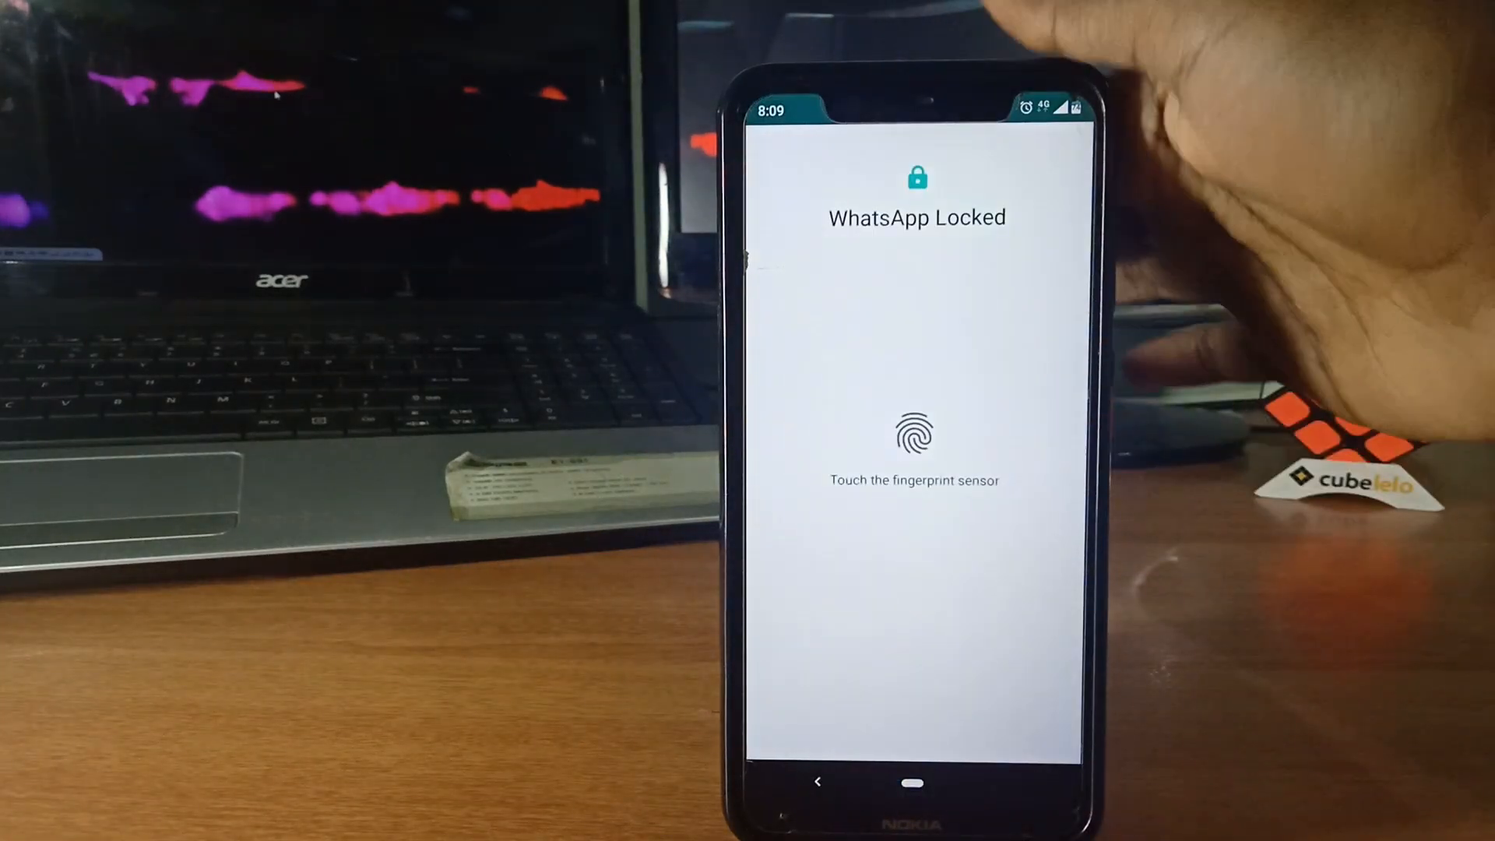
pyautogui.click(913, 434)
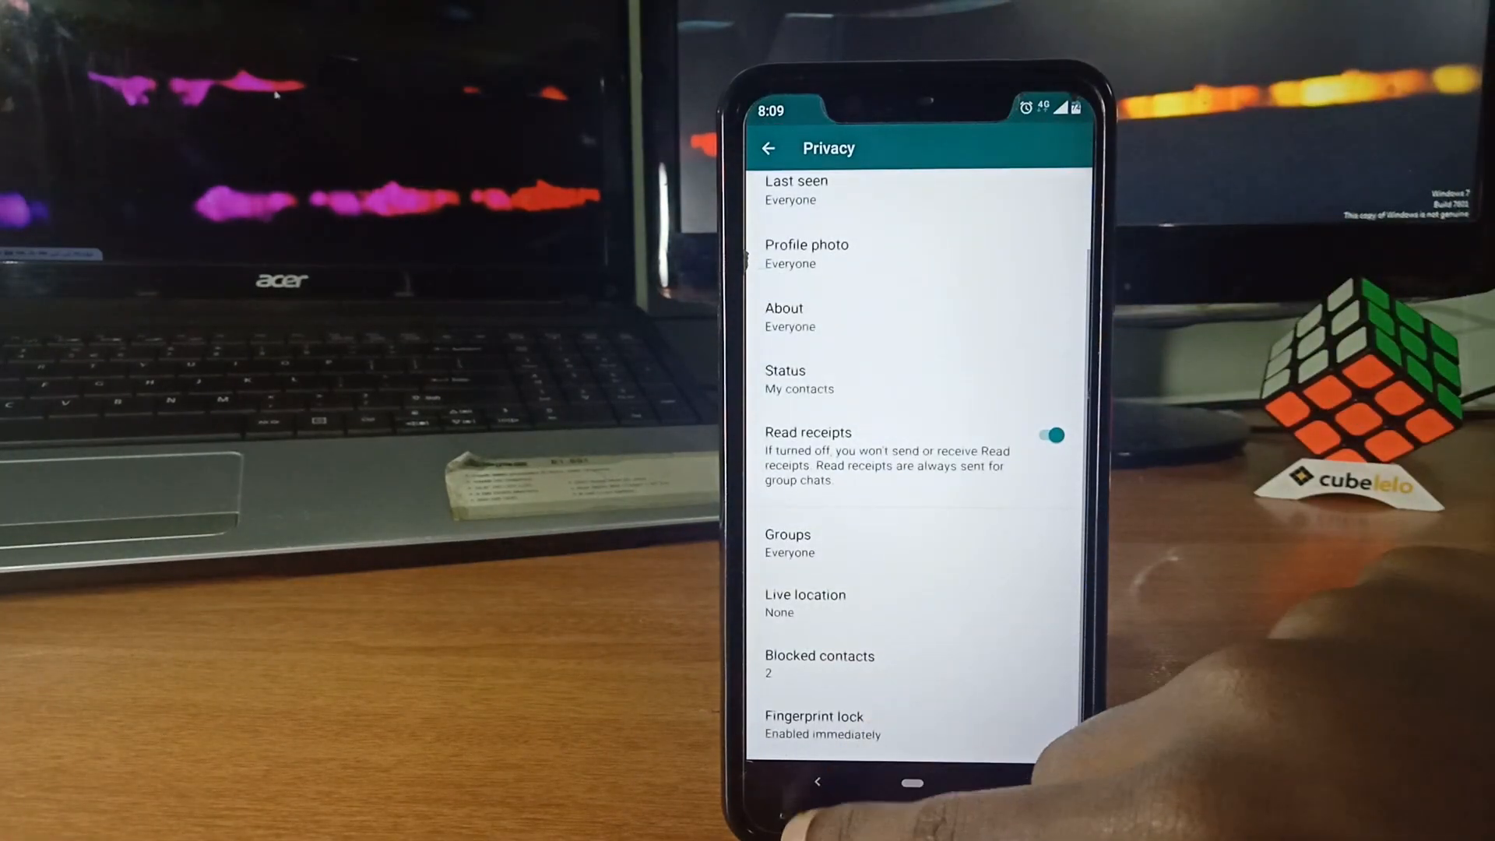
pyautogui.click(769, 148)
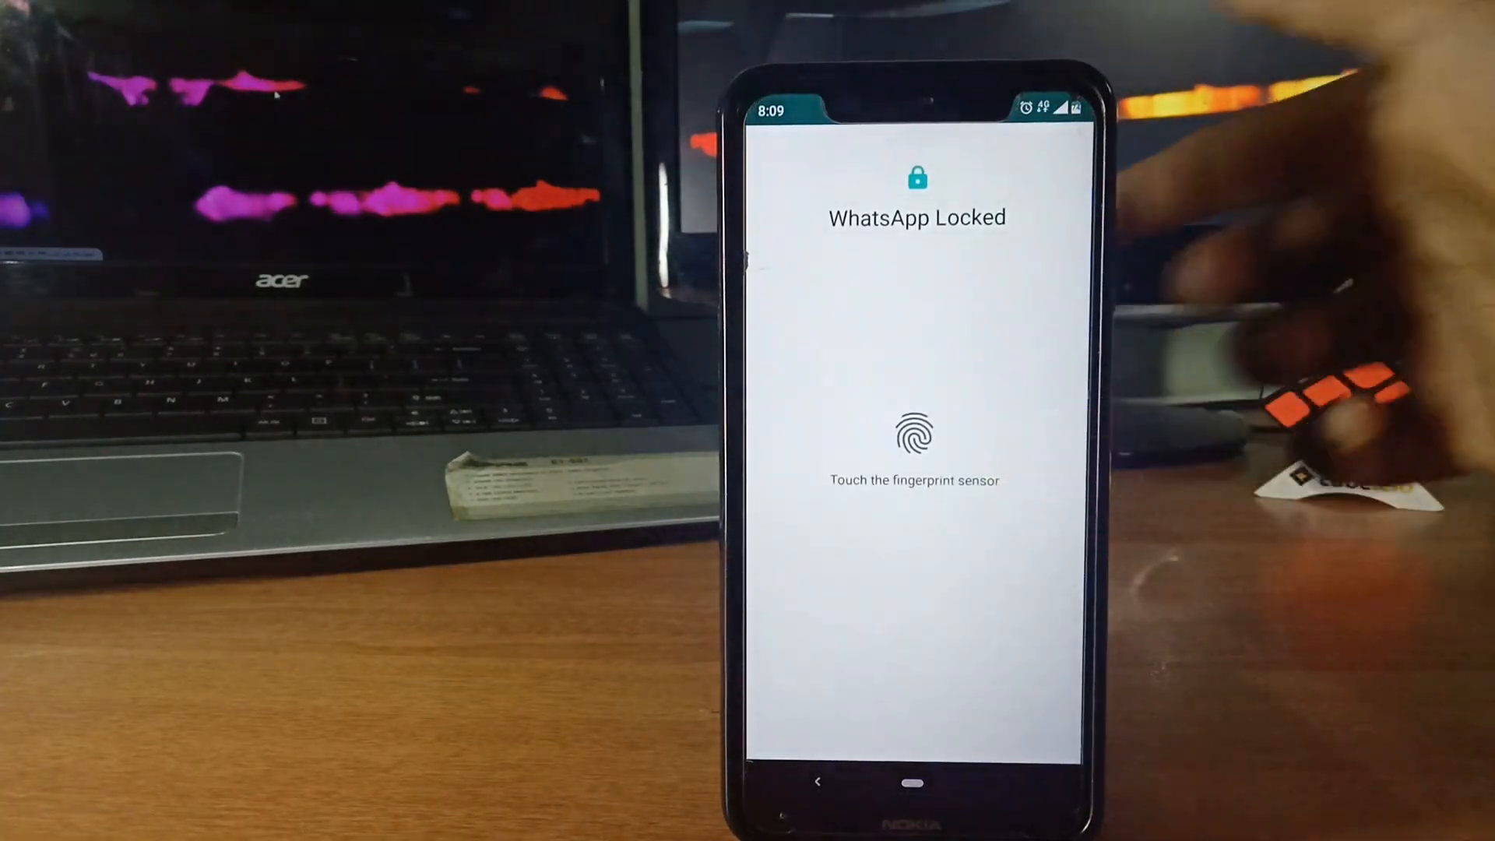
pyautogui.click(914, 434)
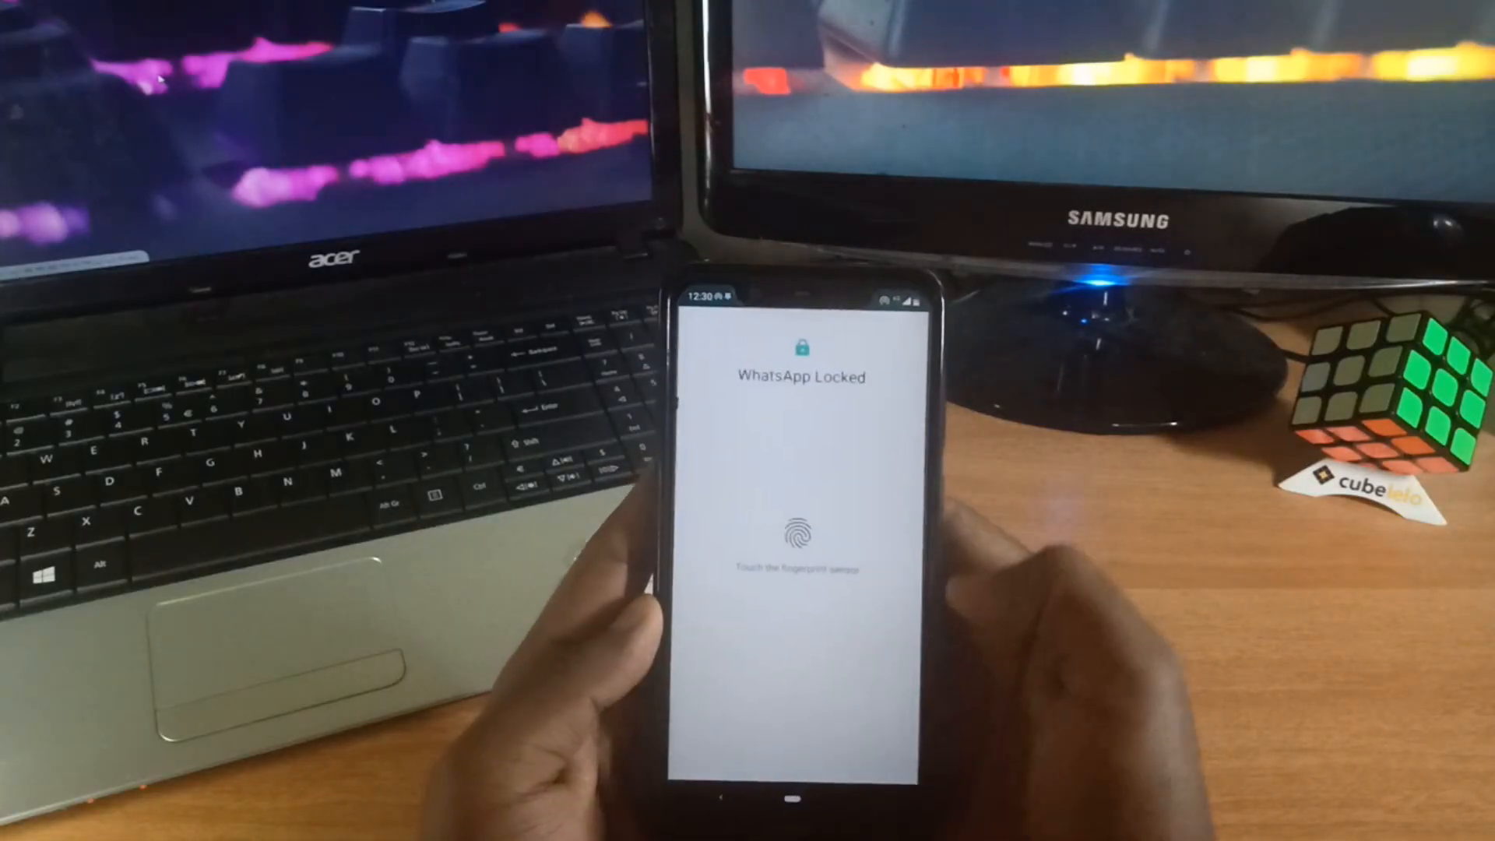
pyautogui.click(799, 535)
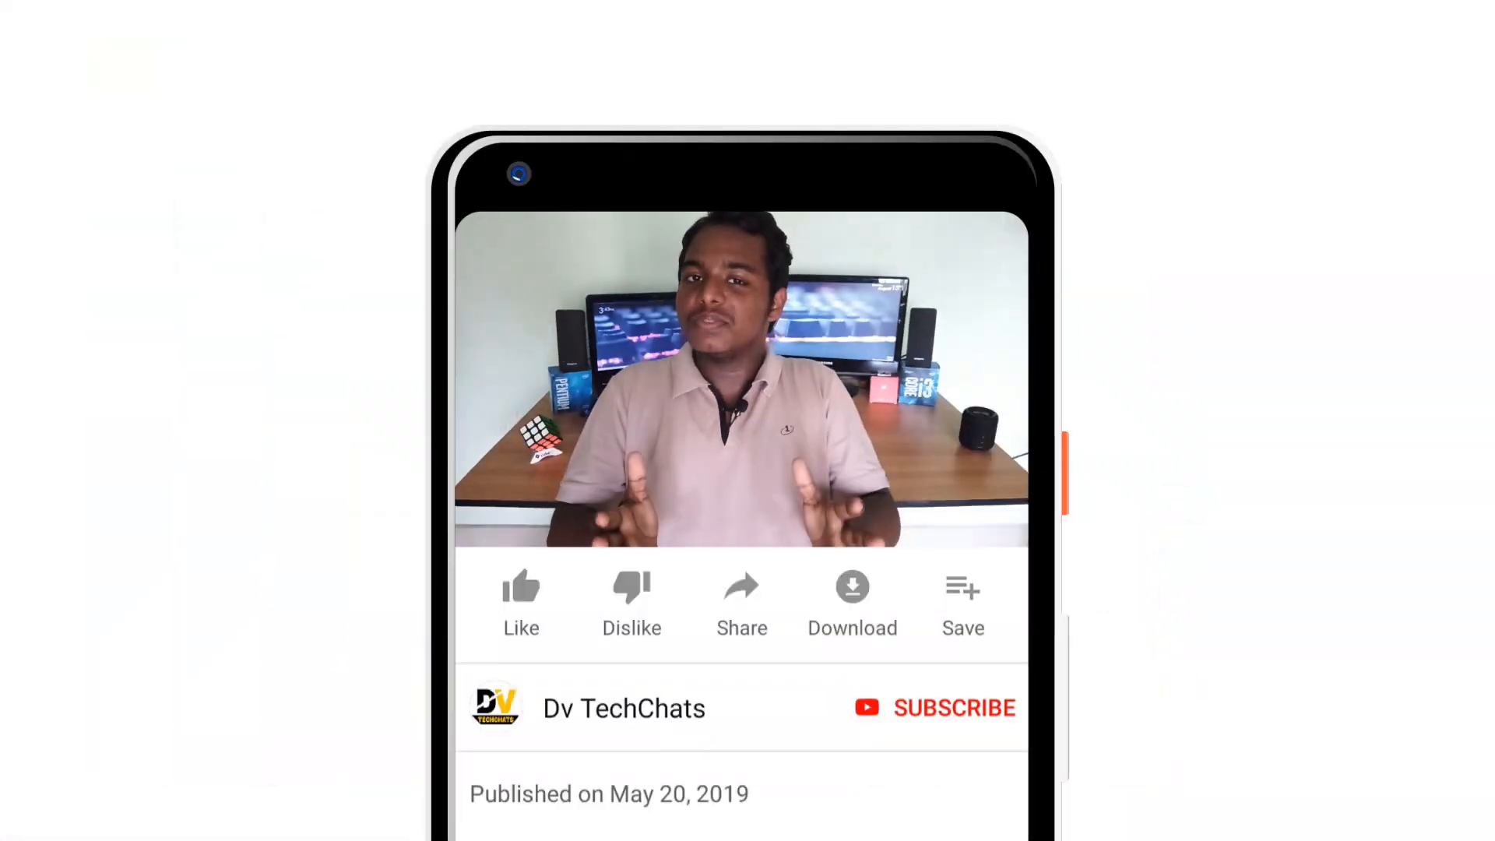
# - Like the Dv TechChats video, subscribe, and set channel notifications to personalized
pyautogui.click(521, 587)
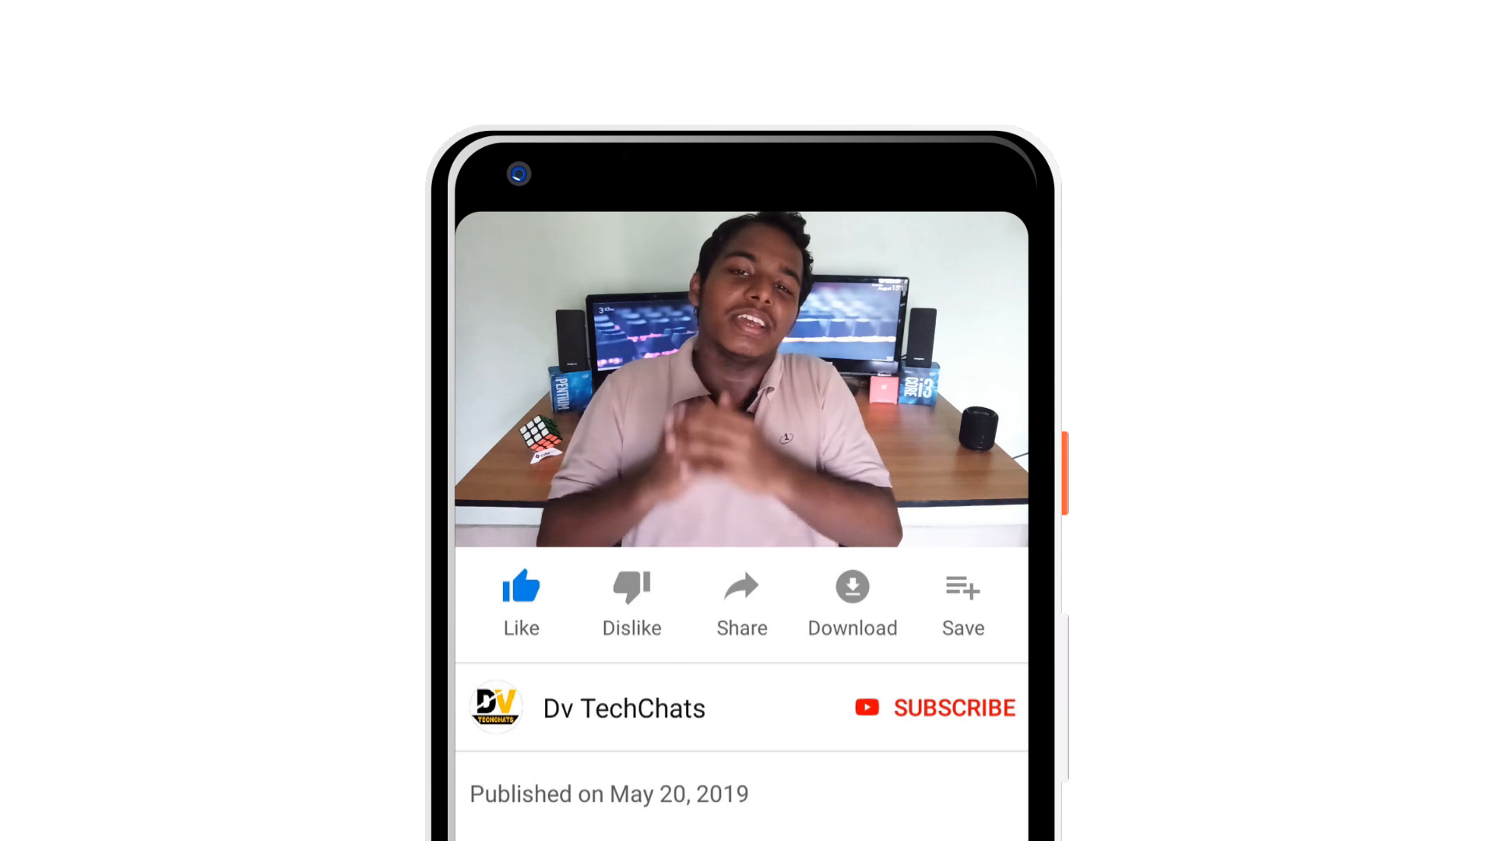
pyautogui.click(959, 708)
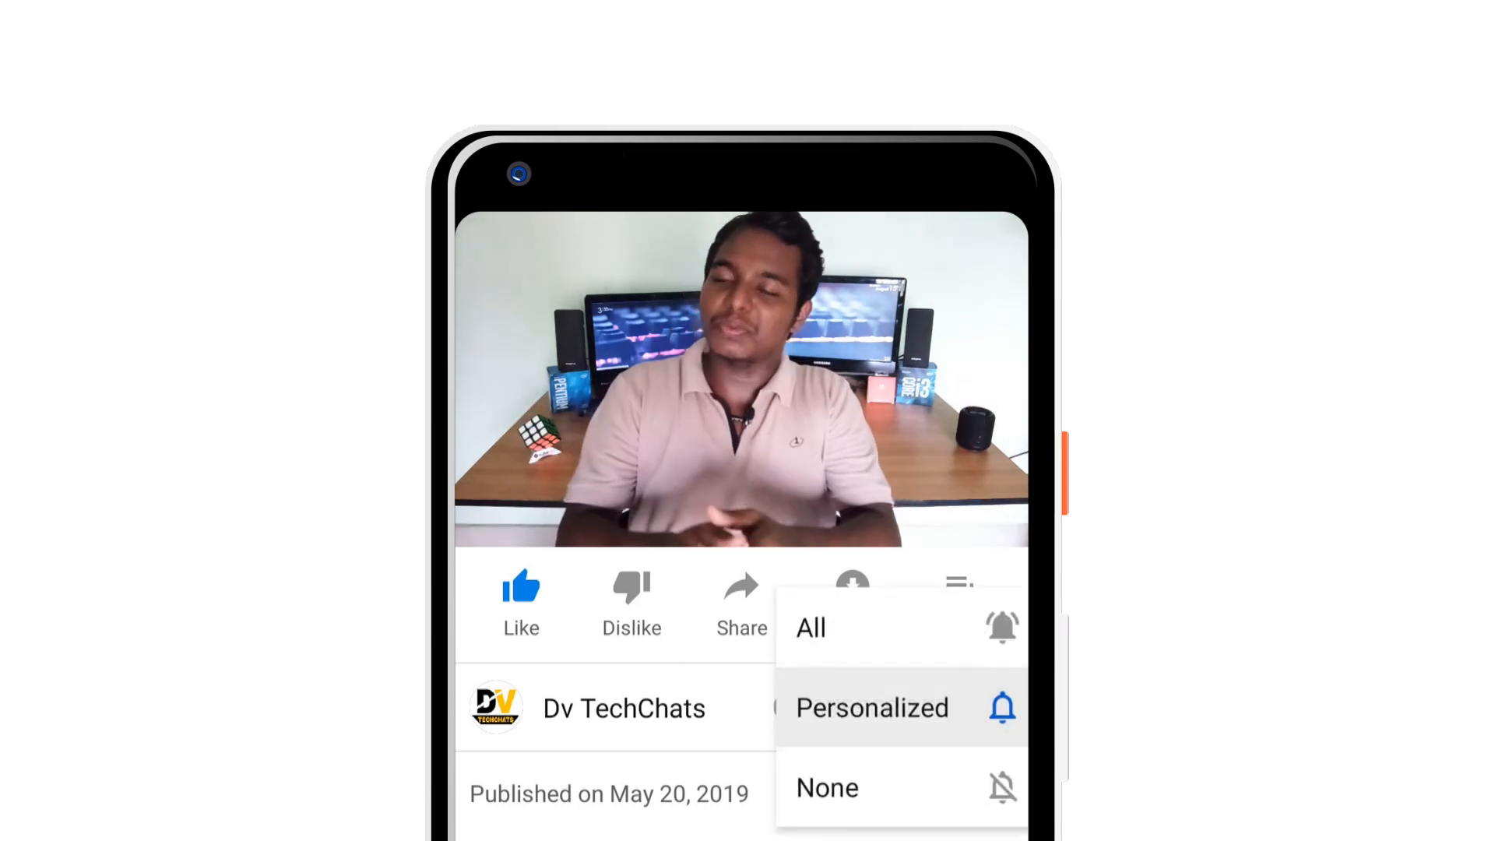
pyautogui.click(871, 708)
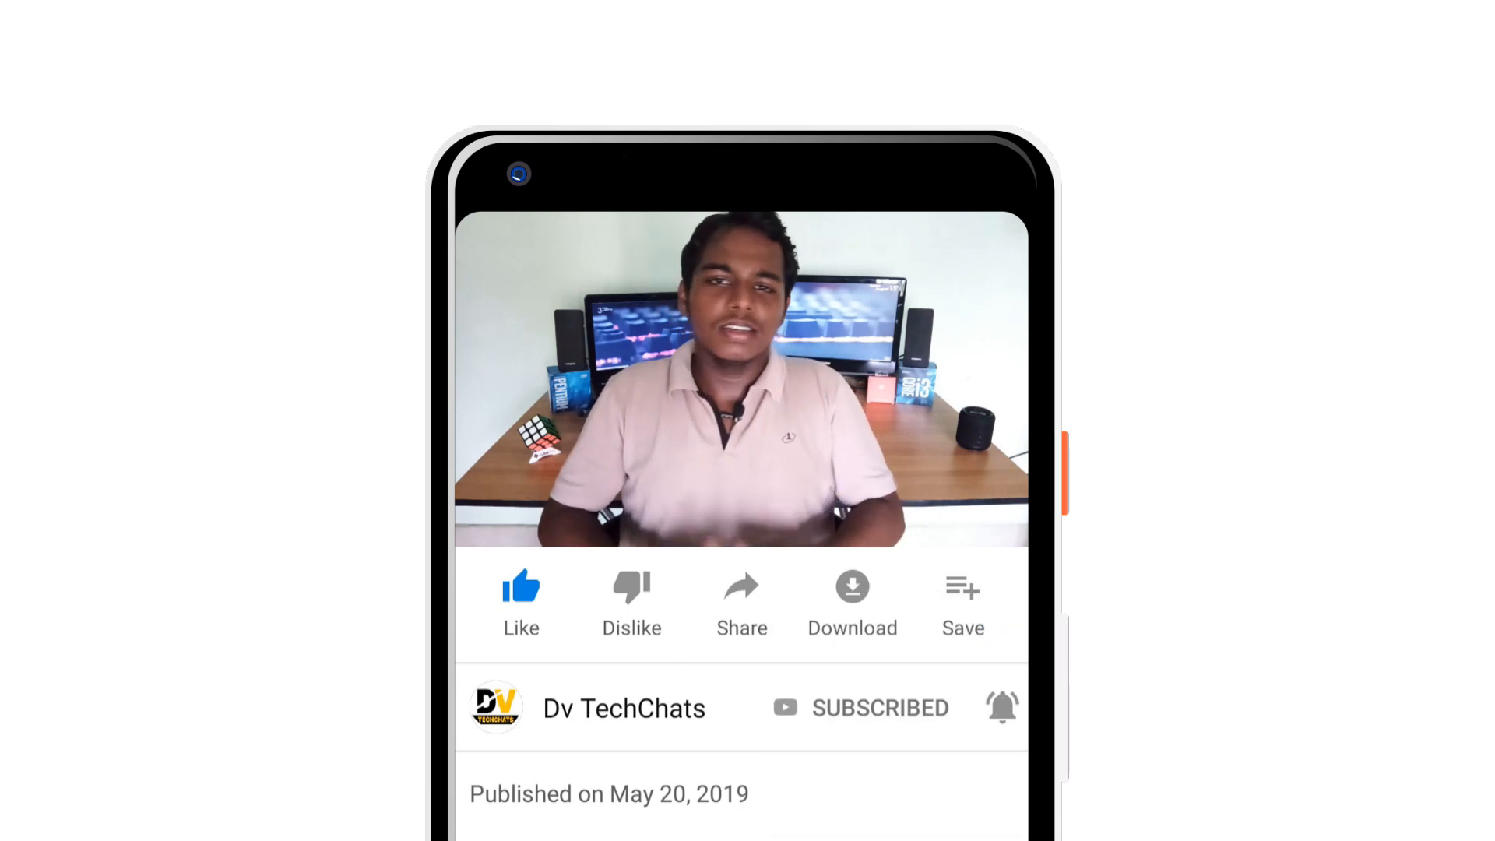